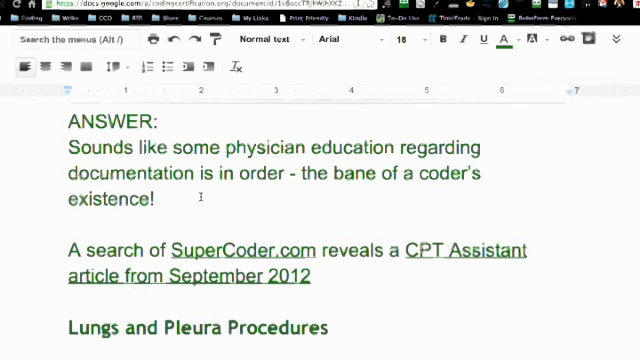
pyautogui.scroll(-3)
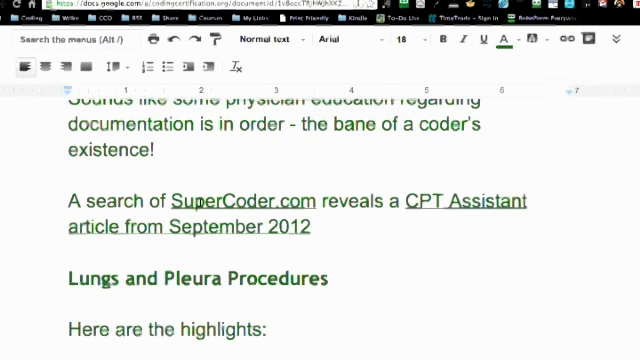
pyautogui.scroll(-3)
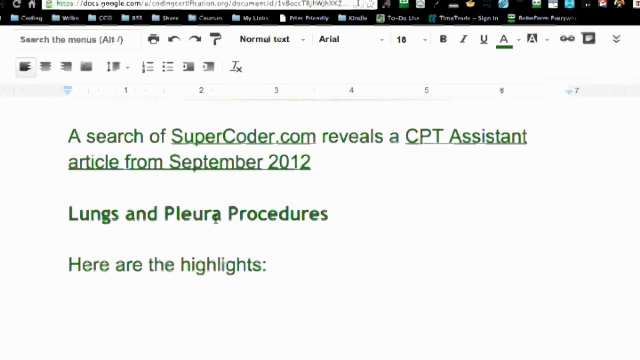
pyautogui.scroll(-3)
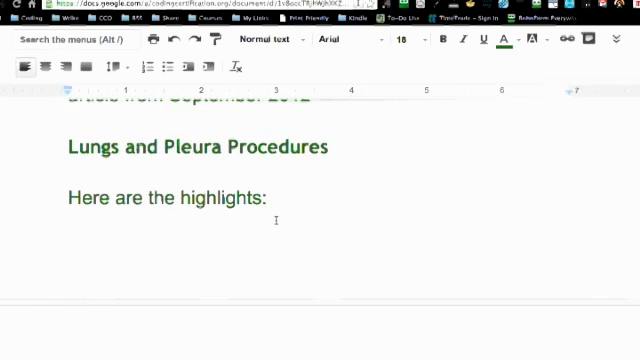
pyautogui.scroll(-3)
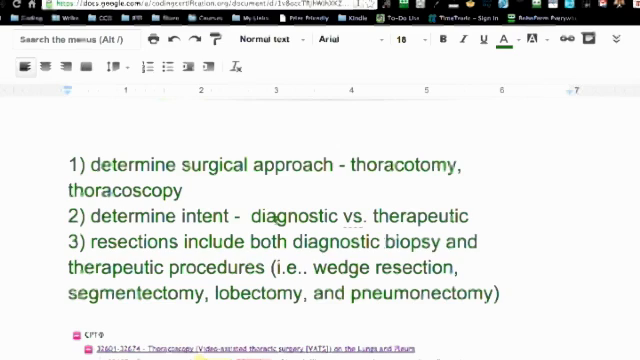
pyautogui.scroll(-3)
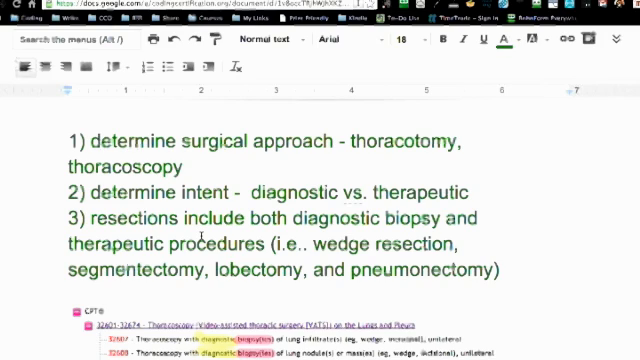
pyautogui.scroll(-3)
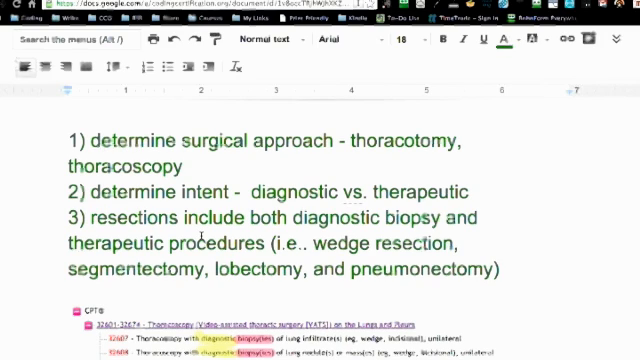
pyautogui.scroll(-3)
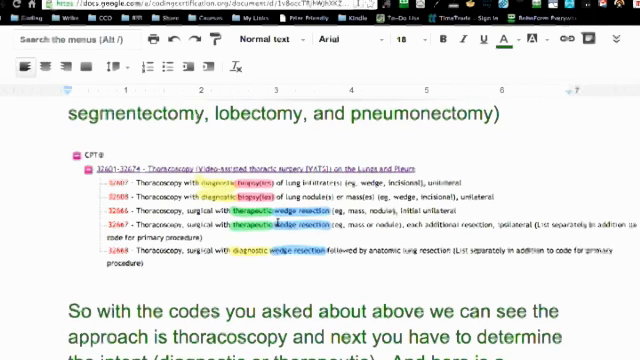
pyautogui.scroll(3)
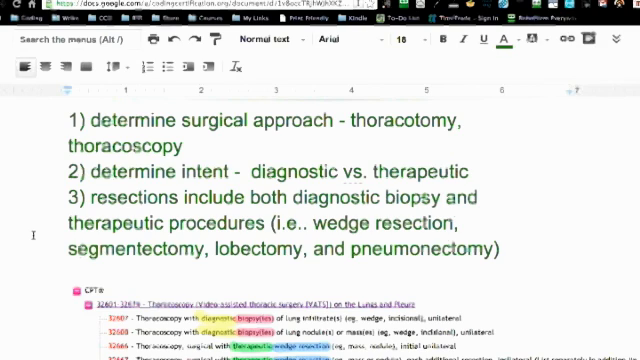
pyautogui.scroll(-3)
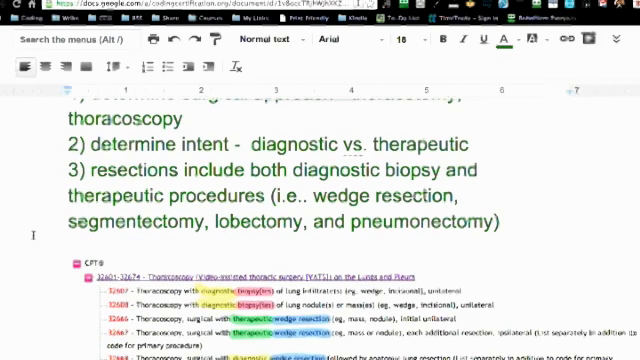
pyautogui.scroll(-3)
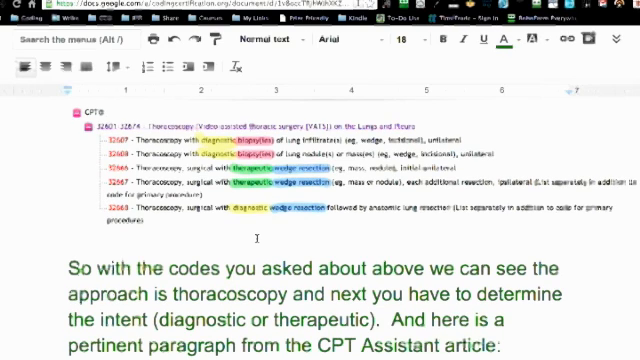
pyautogui.scroll(-3)
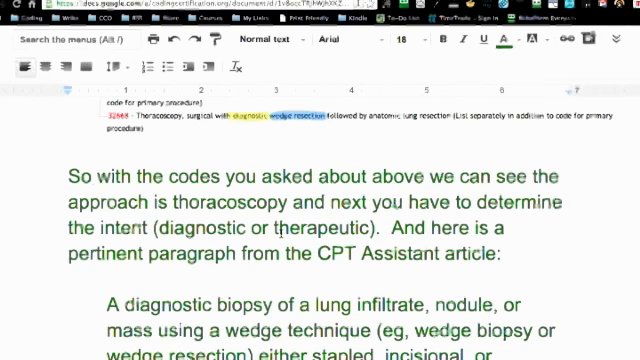
pyautogui.scroll(-3)
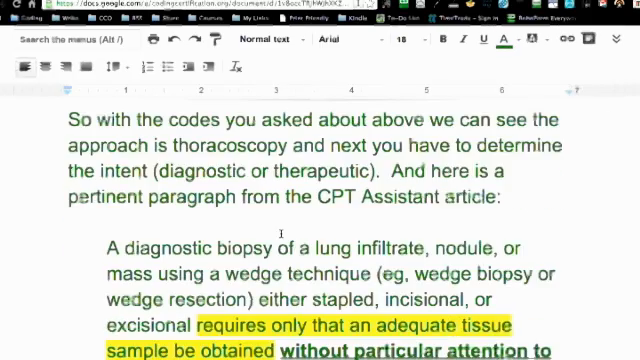
pyautogui.scroll(-3)
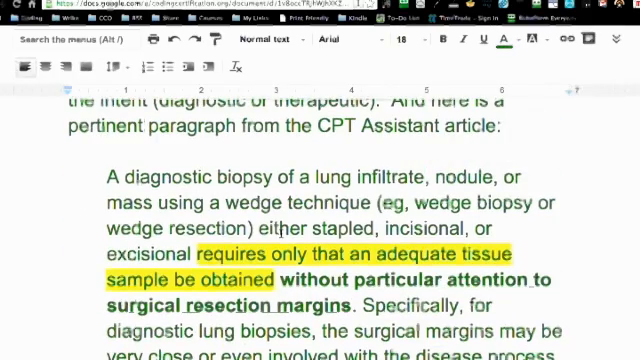
pyautogui.scroll(-3)
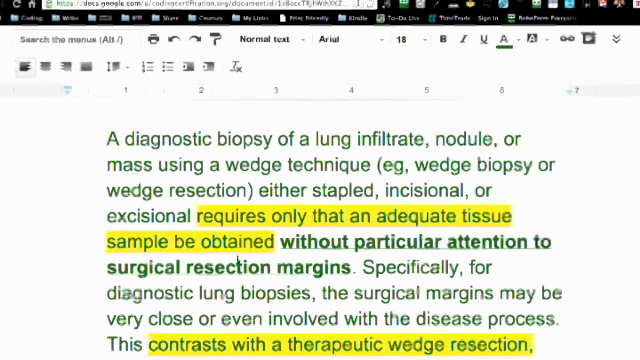
pyautogui.scroll(-3)
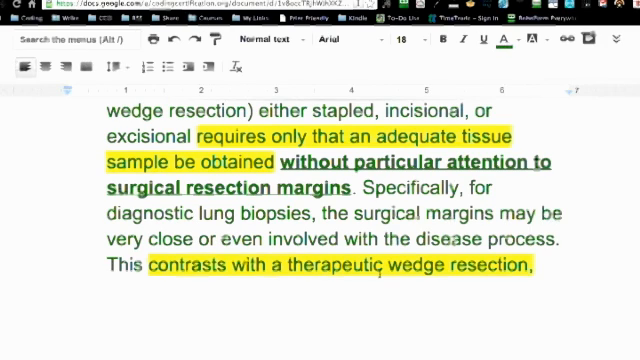
pyautogui.scroll(-3)
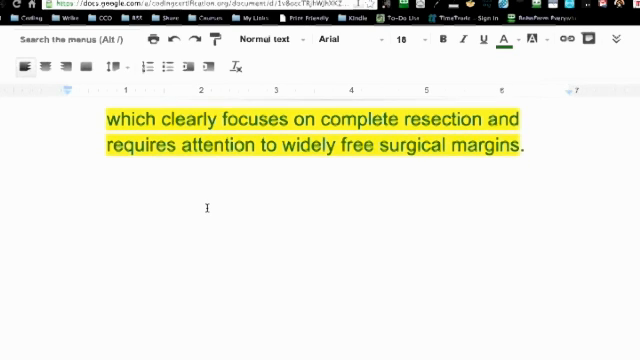
pyautogui.scroll(3)
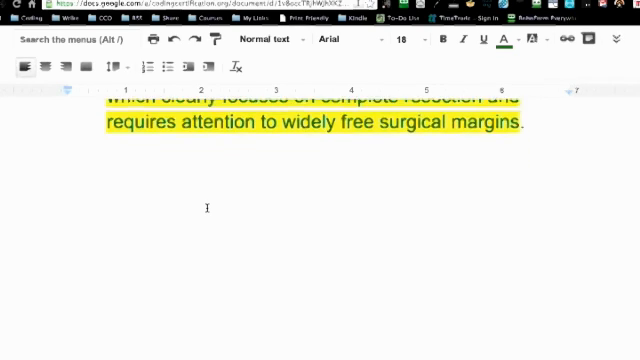